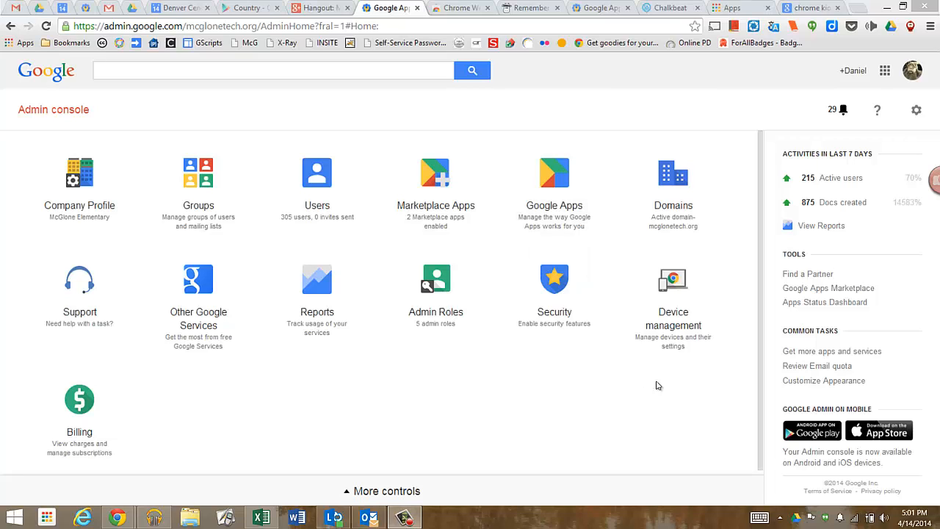
- Navigate through Device management and Chrome to the Chrome device settings page
{"action": "left_click", "coordinate": [673, 280]}
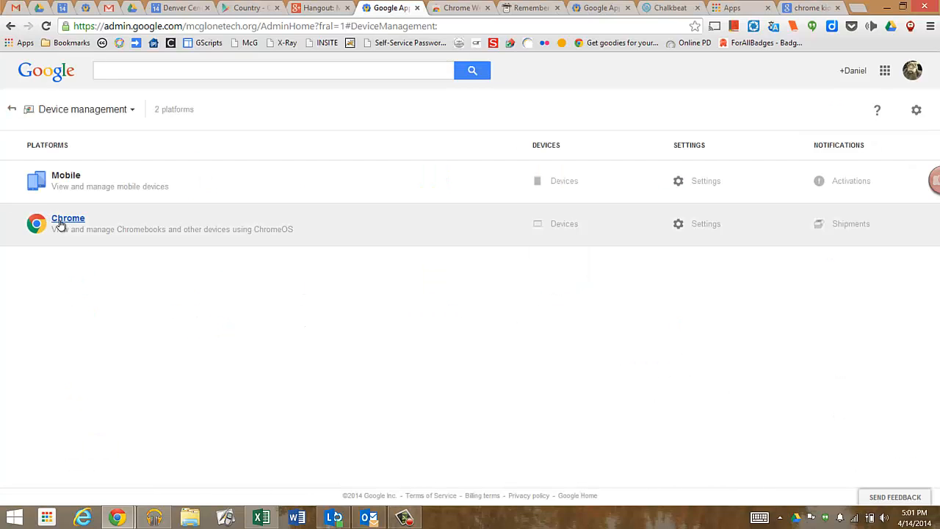
{"action": "left_click", "coordinate": [67, 218]}
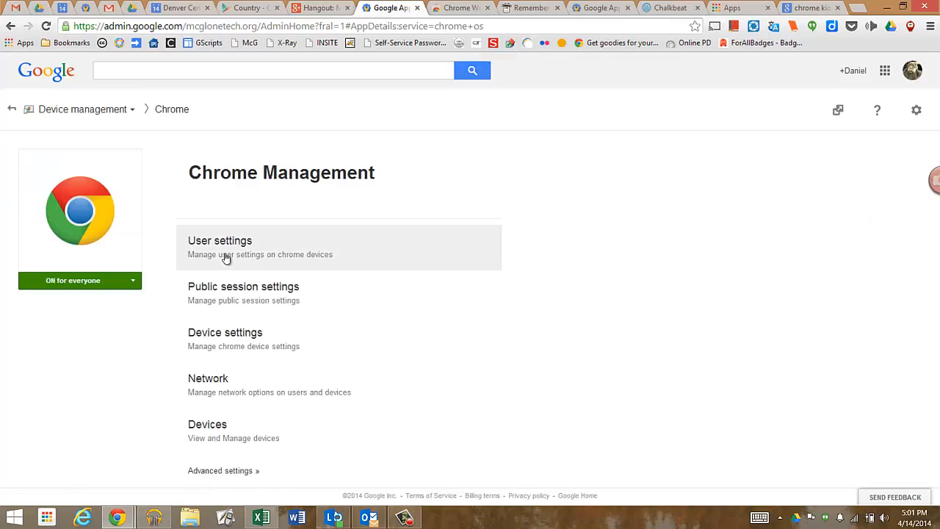
{"action": "mouse_move", "coordinate": [286, 347]}
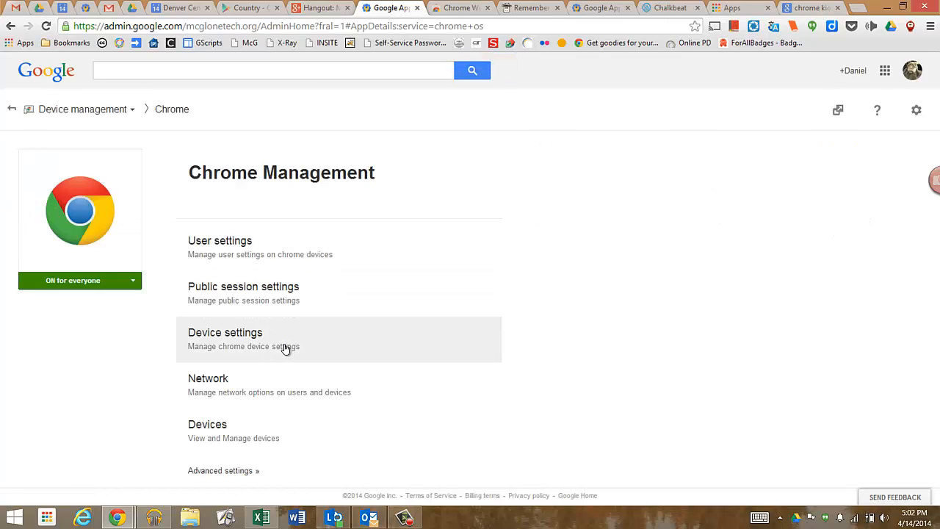
{"action": "left_click", "coordinate": [242, 337]}
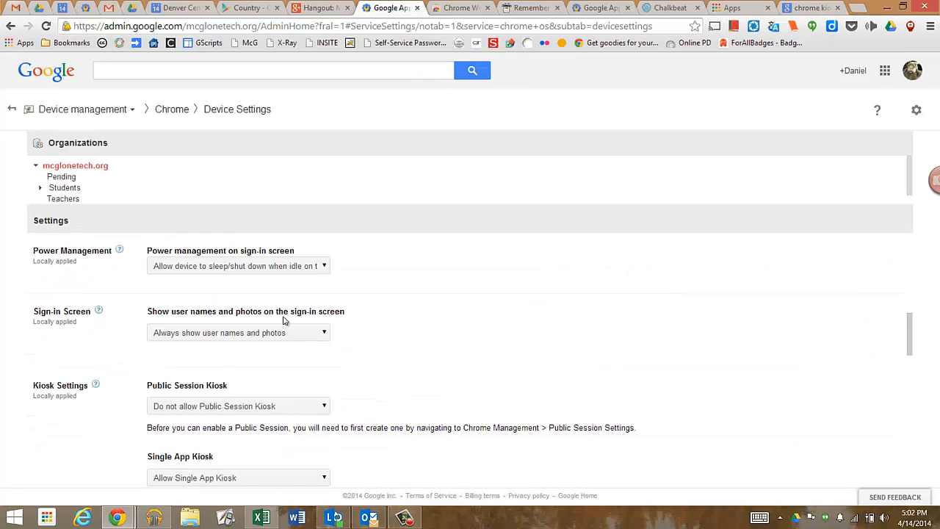
- Set Single App Kiosk to Allow Single App Kiosk and view the kiosk app list showing TestNav
{"action": "scroll", "scroll_direction": "down", "scroll_amount": 3}
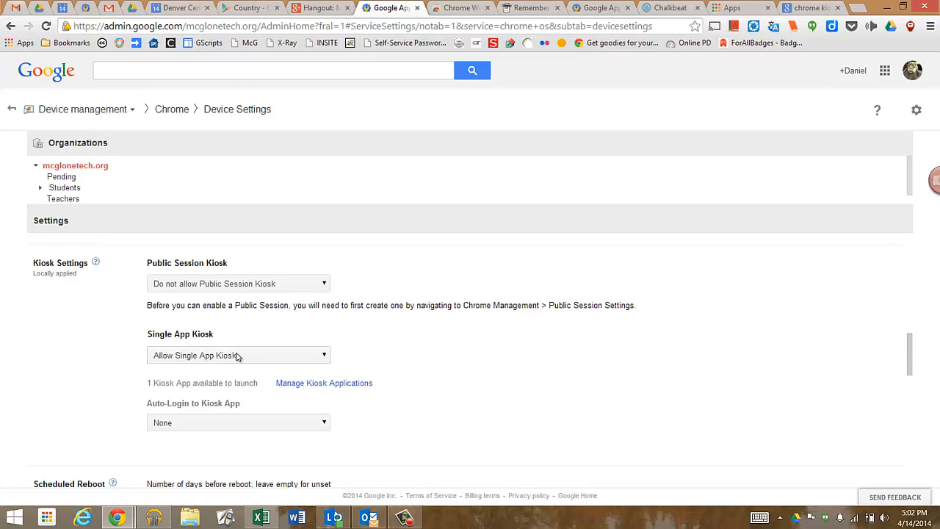
{"action": "left_click", "coordinate": [238, 355]}
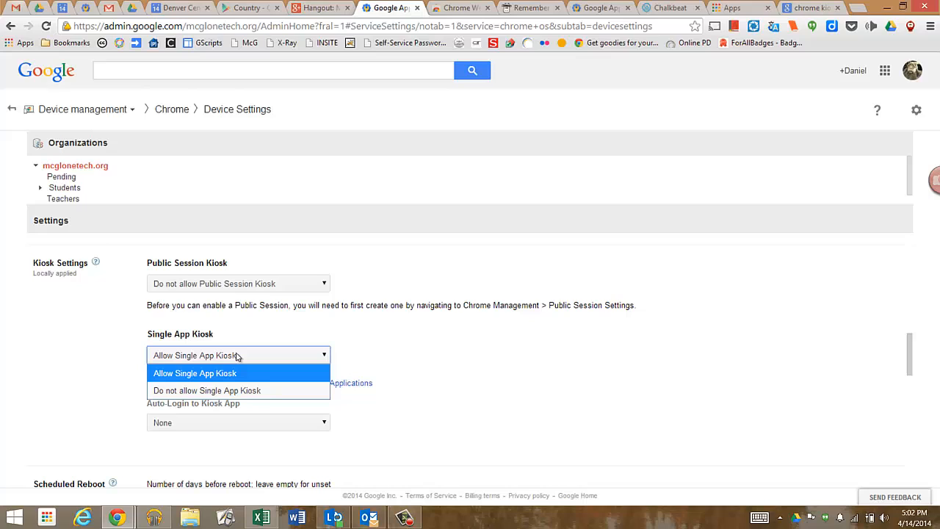
{"action": "mouse_move", "coordinate": [132, 376]}
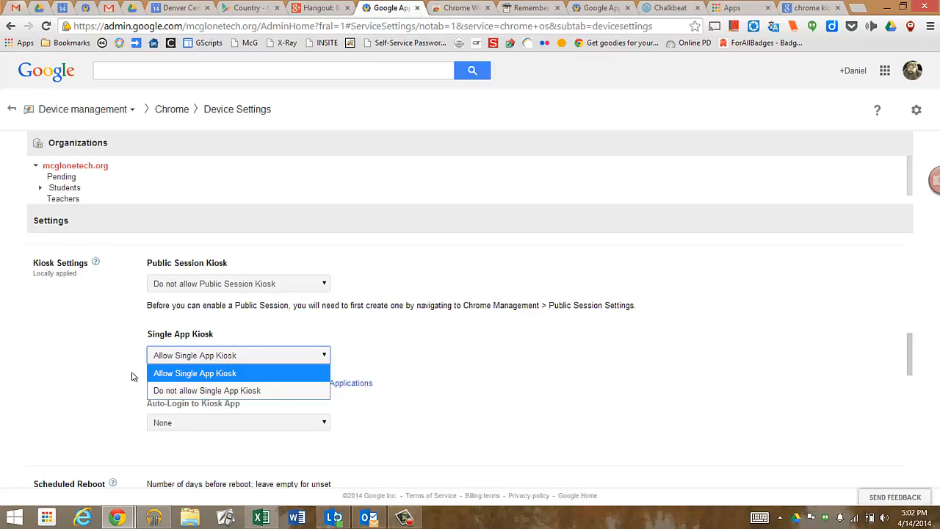
{"action": "left_click", "coordinate": [194, 374]}
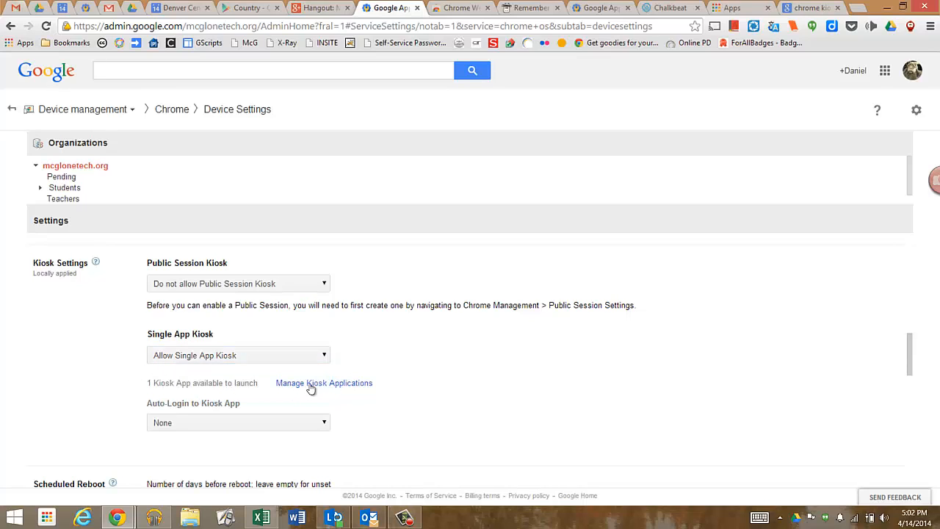
{"action": "left_click", "coordinate": [324, 382]}
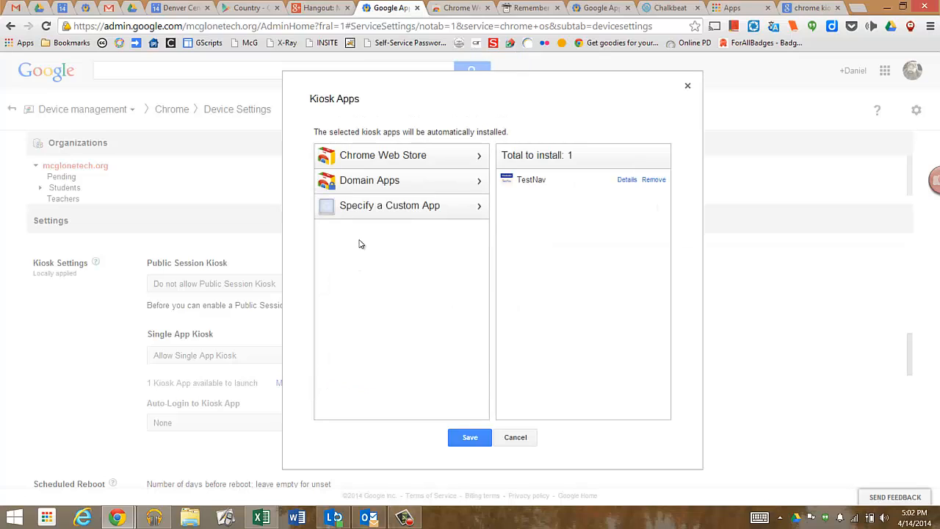
- Search the Chrome Web Store for kiosk apps, refining the search term to 'chro'
{"action": "left_click", "coordinate": [382, 155]}
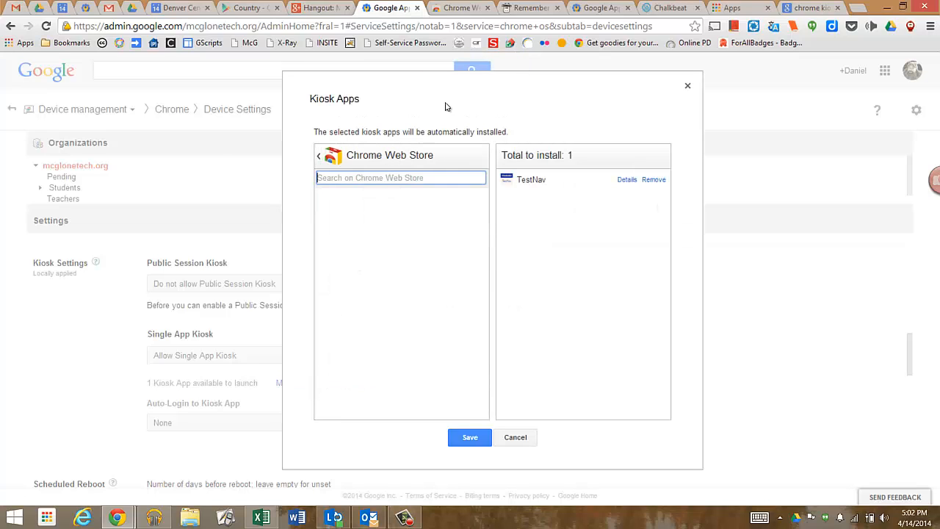
{"action": "type", "text": "picto"}
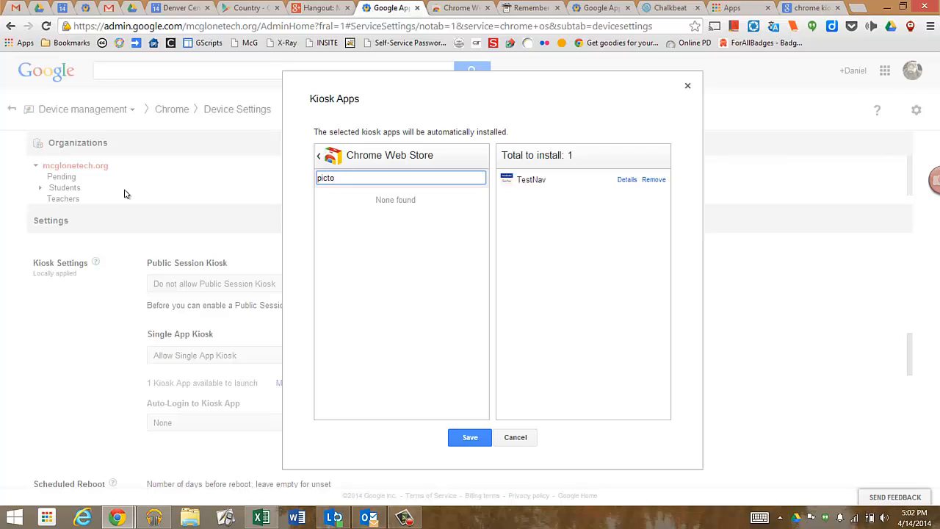
{"action": "key", "text": "Backspace"}
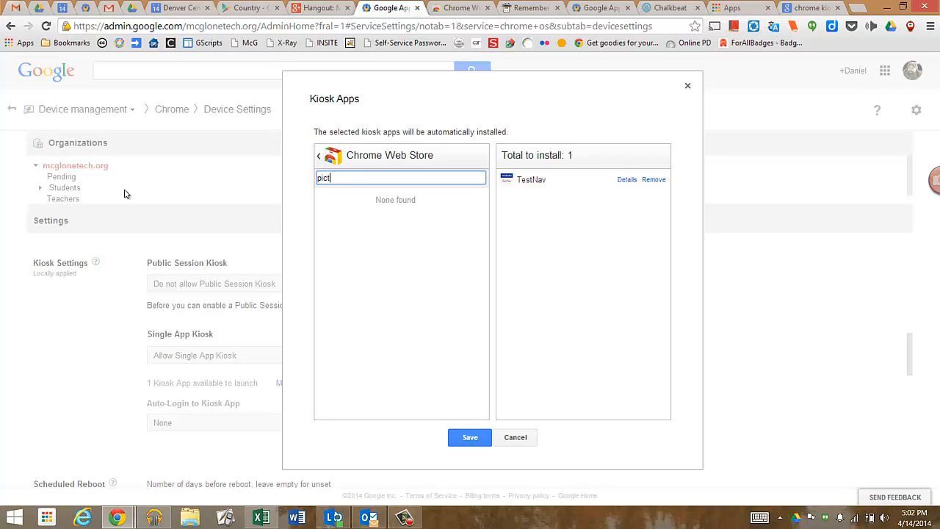
{"action": "type", "text": "chrome"}
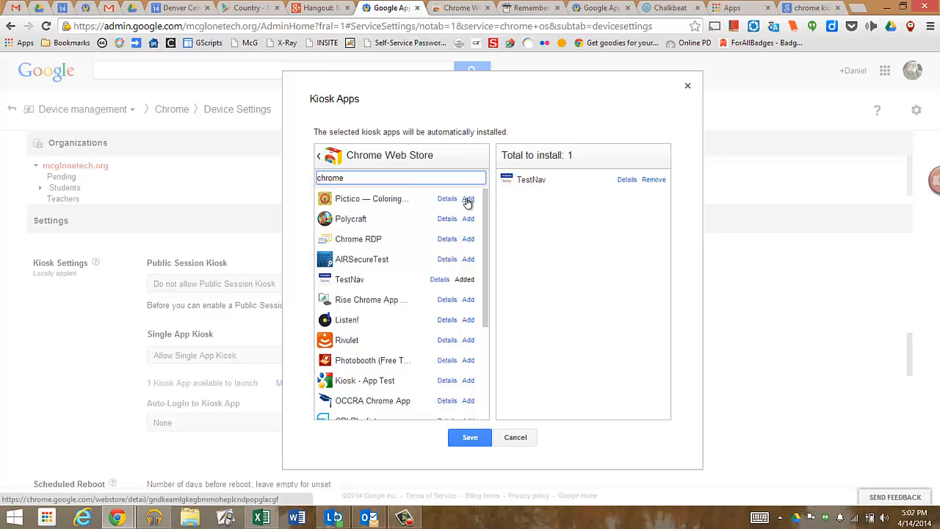
- Add Pictico — Coloring as a kiosk app and save the kiosk list and device settings
{"action": "left_click", "coordinate": [467, 199]}
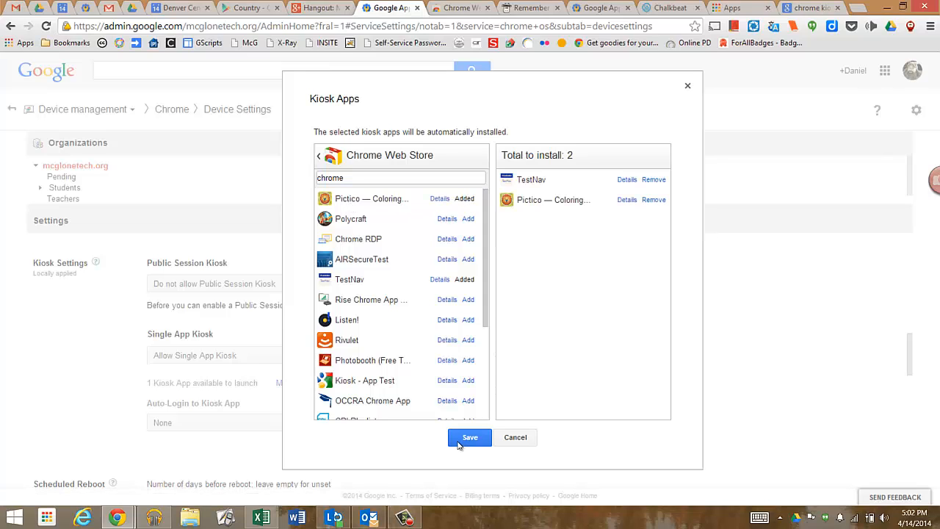
{"action": "left_click", "coordinate": [469, 437]}
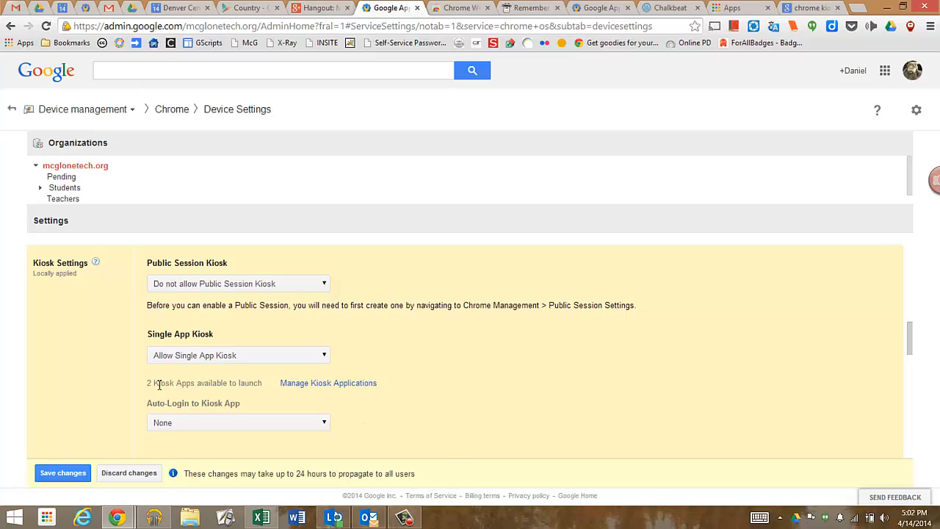
{"action": "mouse_move", "coordinate": [233, 395]}
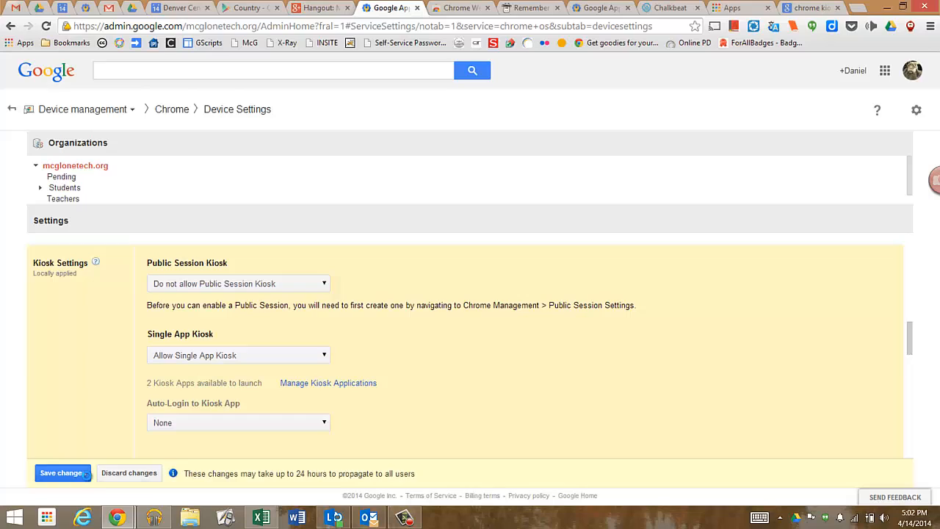
{"action": "left_click", "coordinate": [62, 473]}
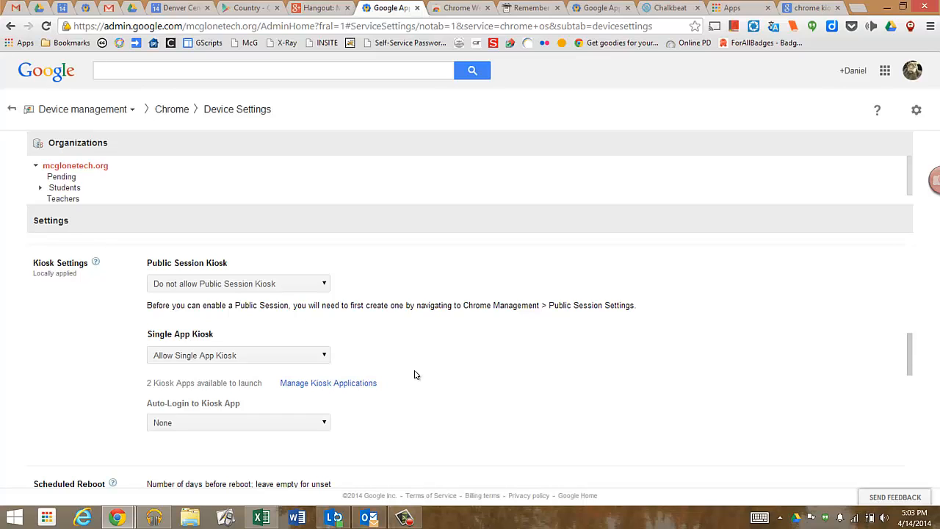
{"action": "mouse_move", "coordinate": [542, 383]}
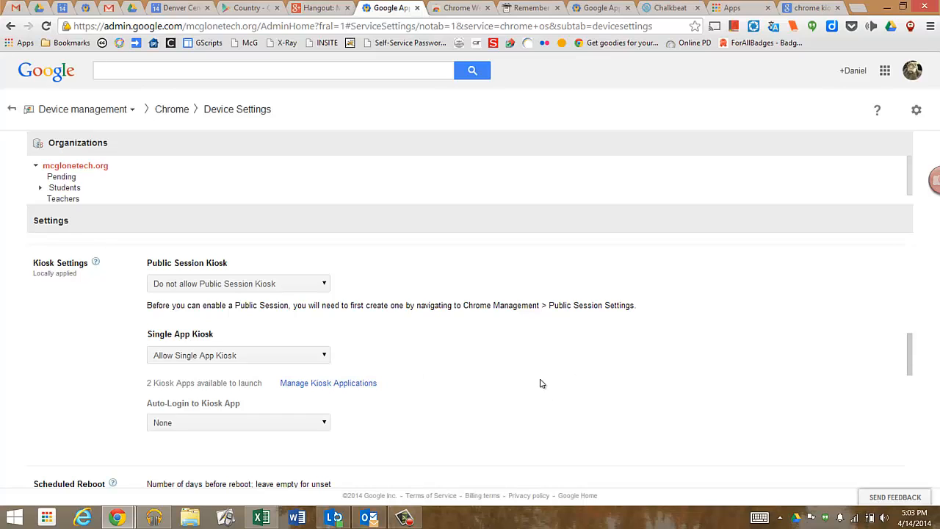